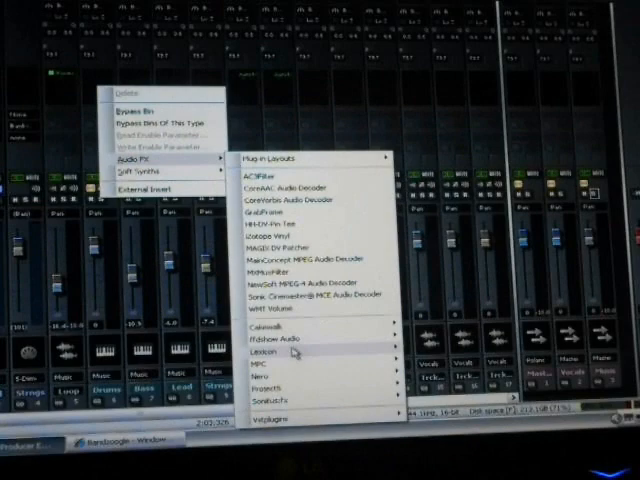
mouse_move(270, 354)
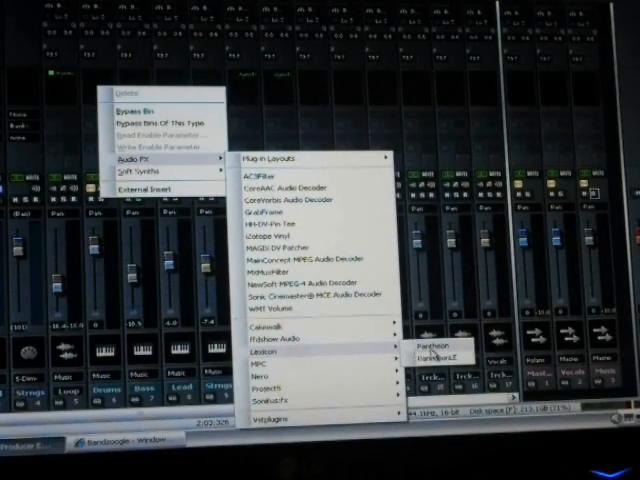
Open the Drums track's effects list to insert the Lexicon Pantheon reverb.
click(423, 345)
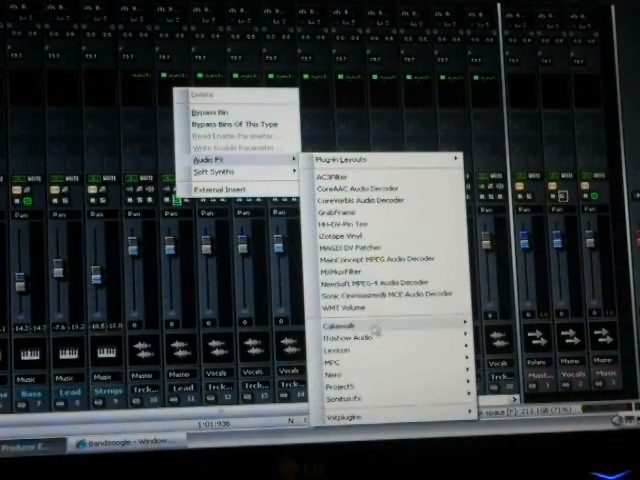
mouse_move(345, 362)
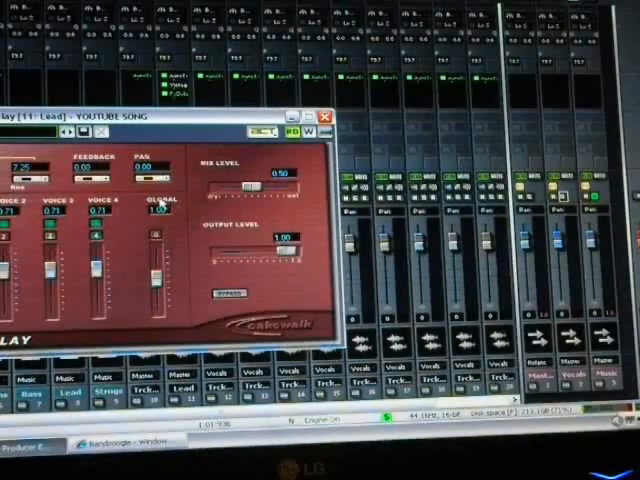
Close the Lead track's Cakewalk Delay window to reveal the full mixer.
click(329, 115)
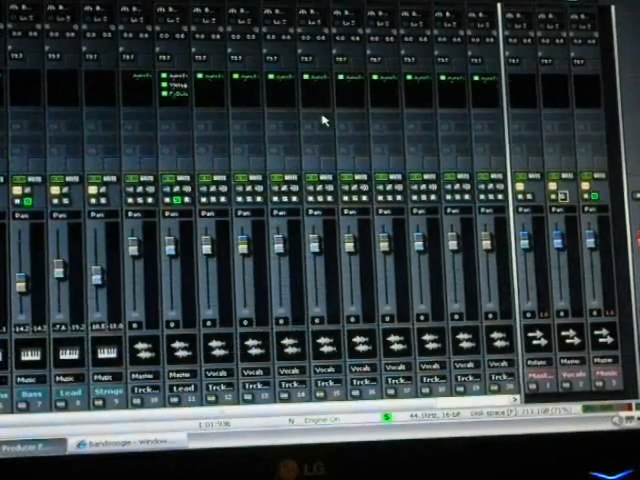